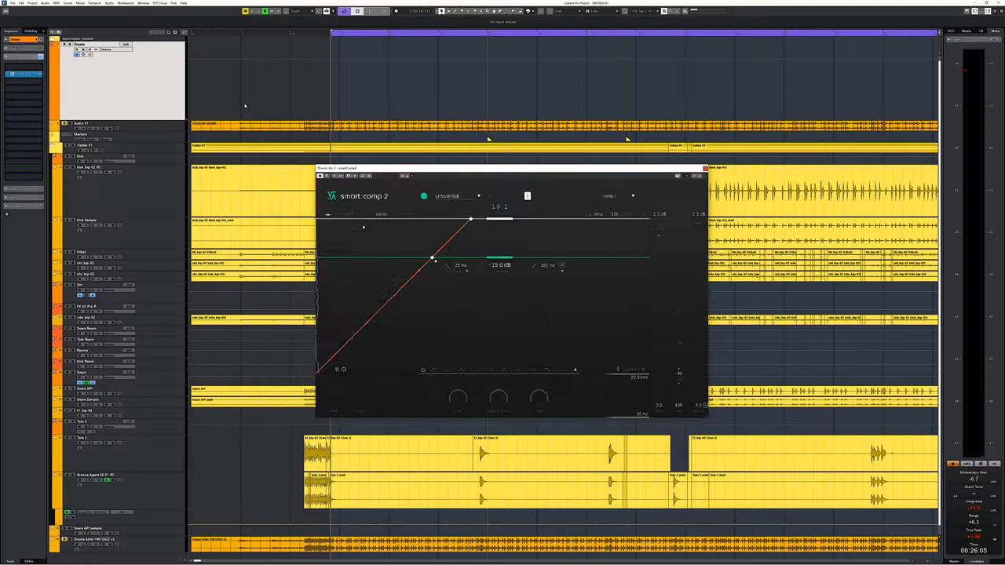
Step: Load the Drums | Bus profile, learn from the playing drums, then bypass the compressor
click(456, 194)
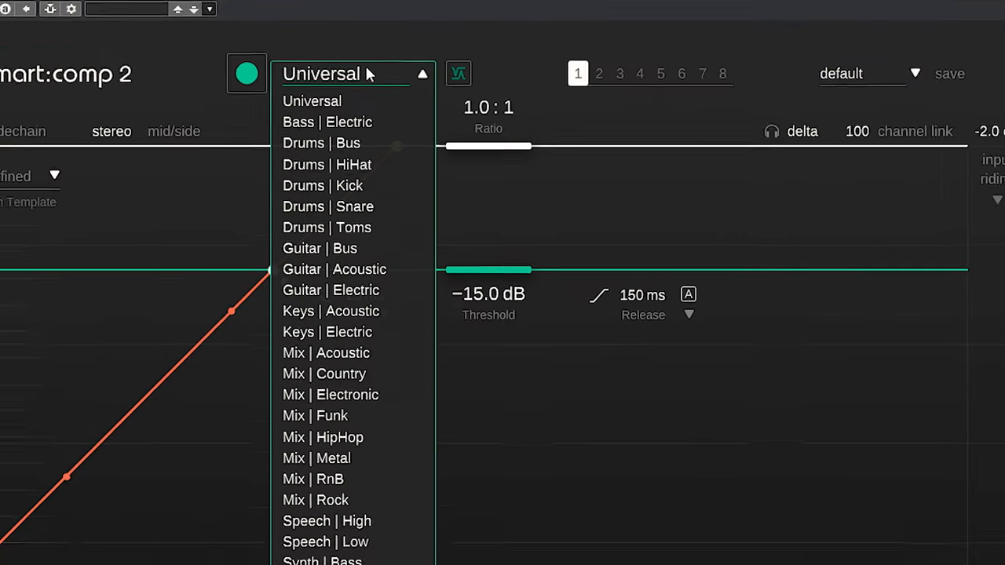
click(321, 143)
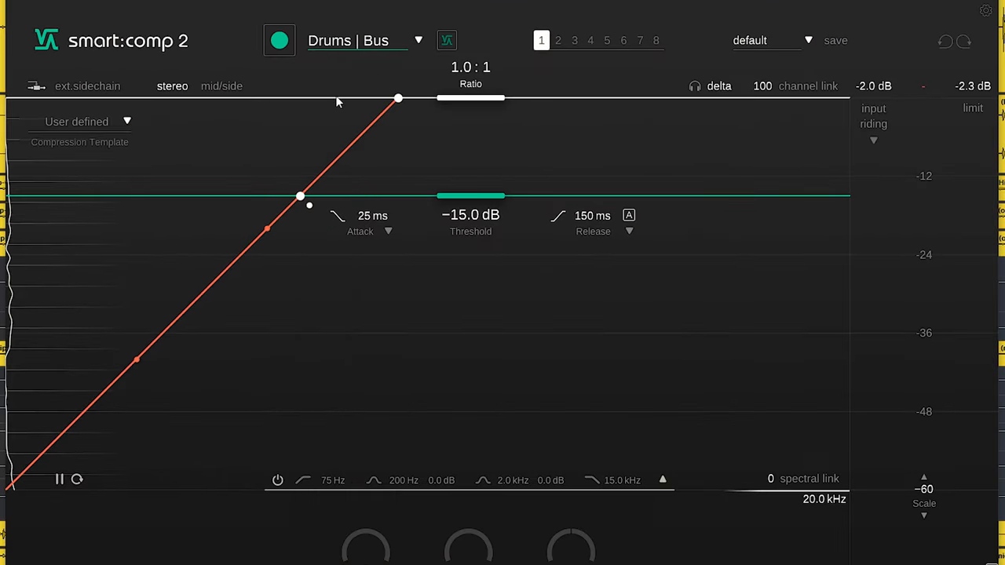
click(280, 41)
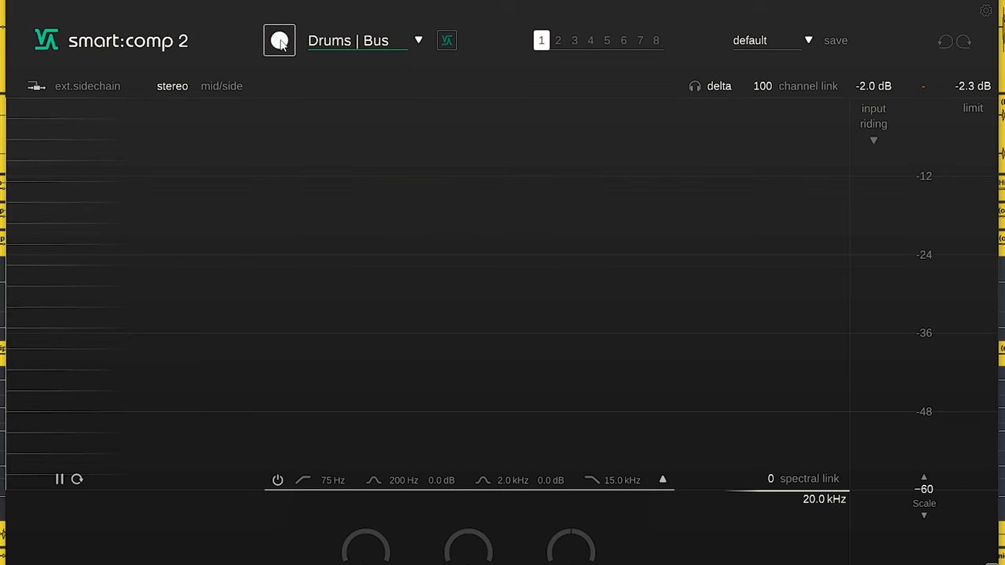
click(280, 41)
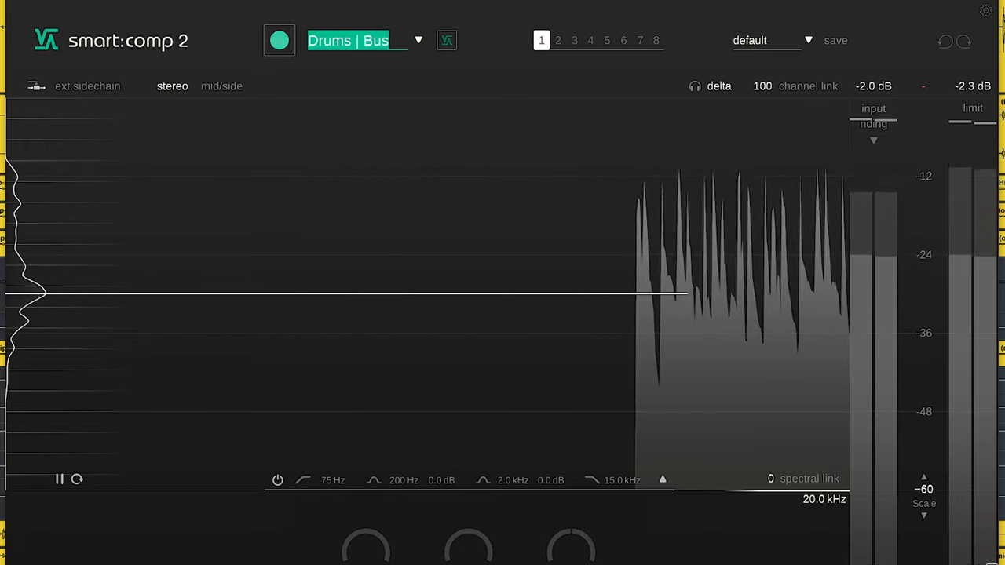
click(446, 40)
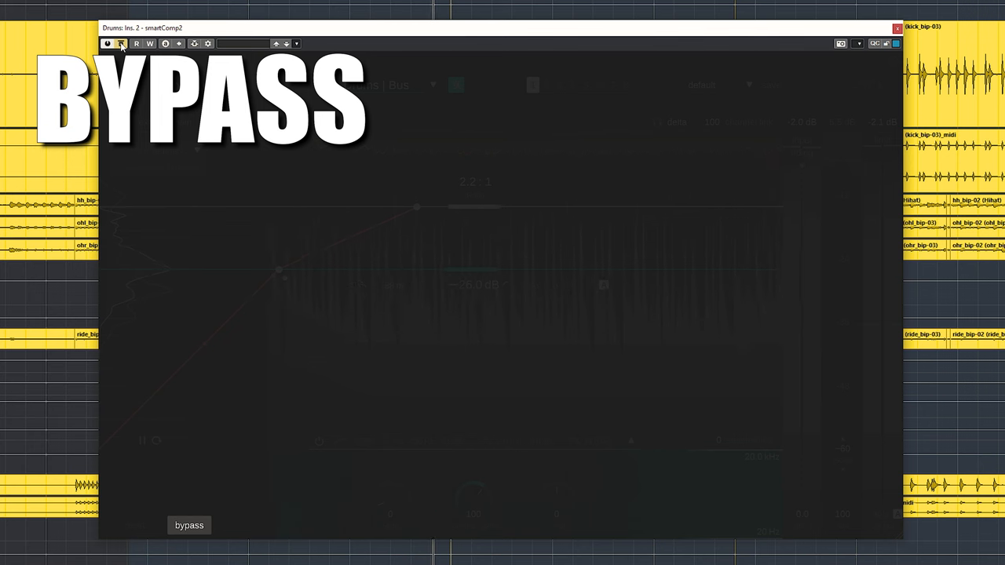
Step: Learn the Guitar | Acoustic profile and pull the threshold down to about −27 dB
click(123, 44)
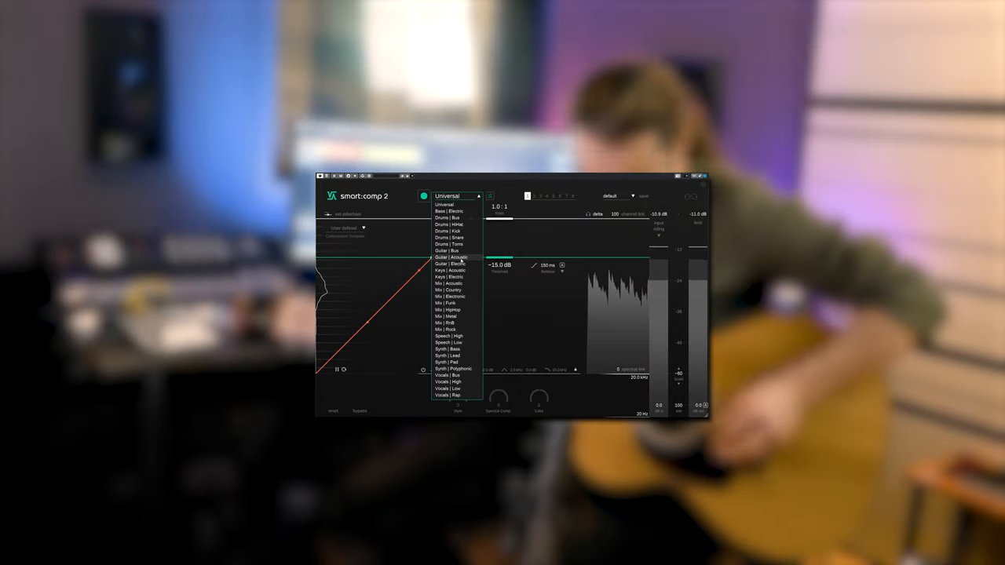
click(452, 257)
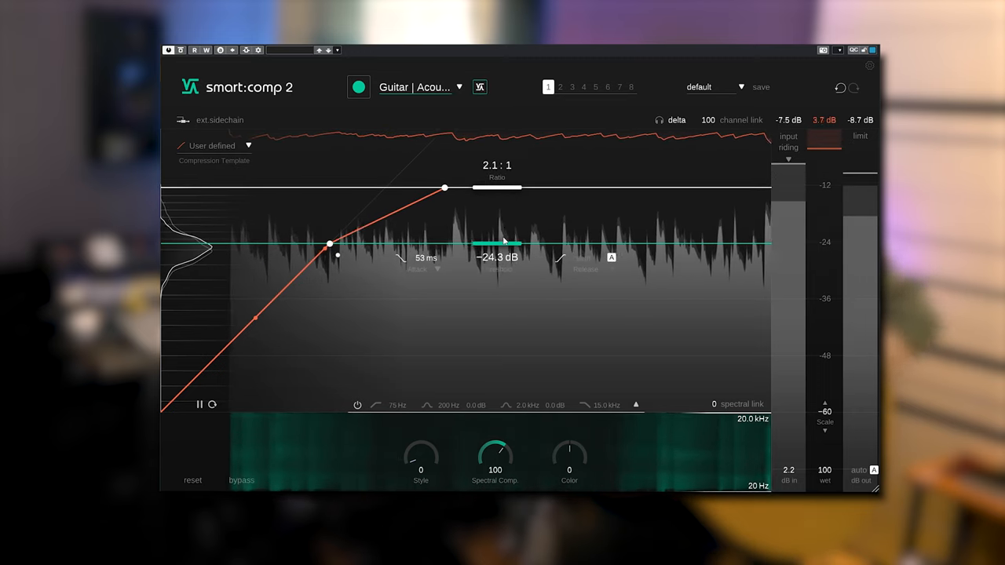
drag(496, 244, 496, 258)
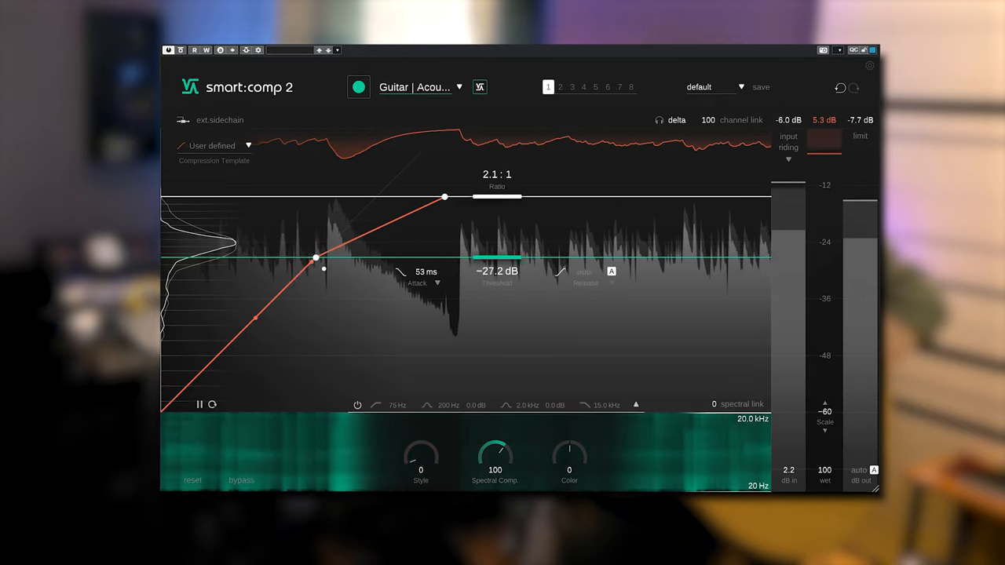
click(420, 88)
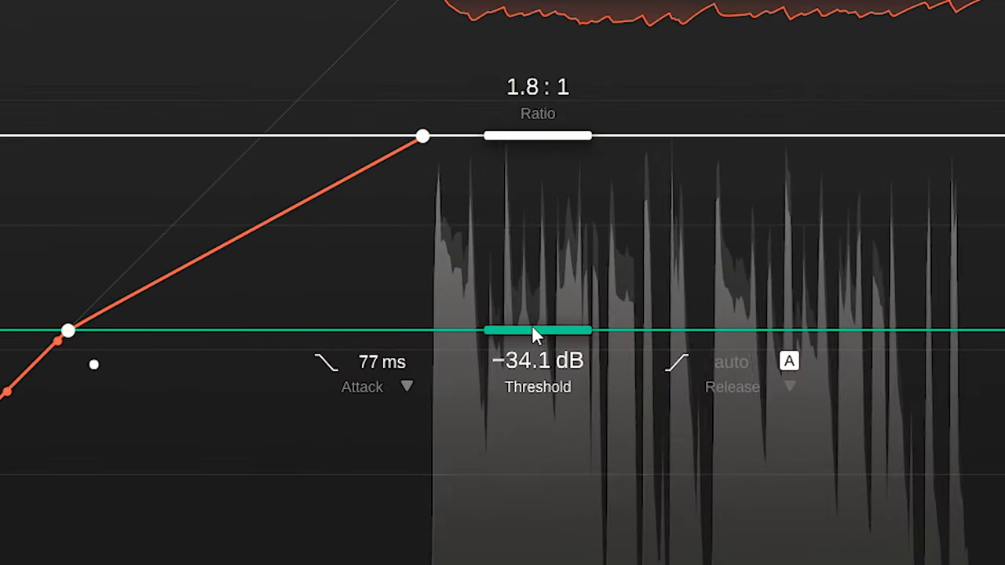
Step: Adjust threshold, set attack to 85 ms with shorter hold and curve, release to 239 ms curved
drag(537, 329, 537, 286)
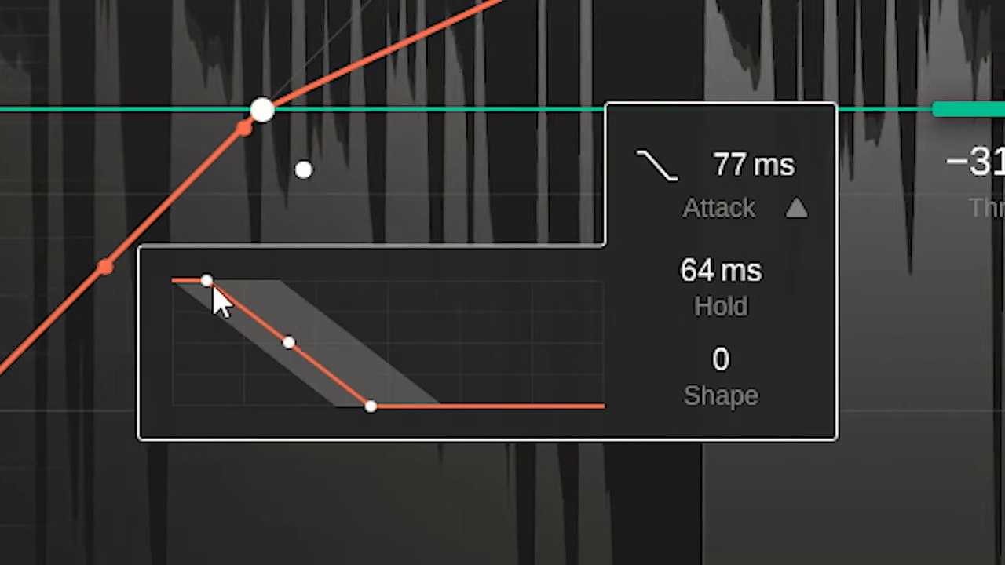
drag(208, 280, 181, 283)
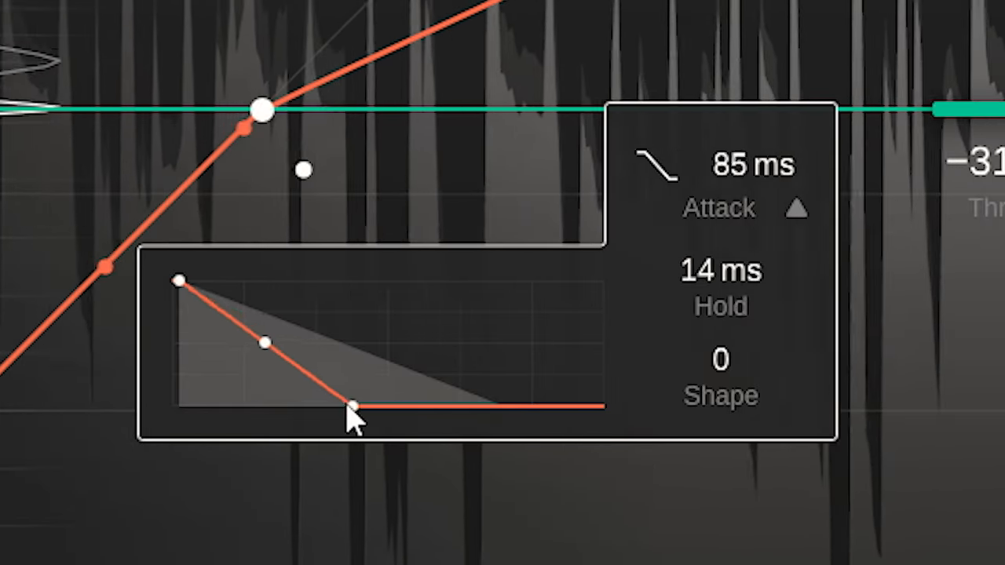
drag(353, 407, 265, 340)
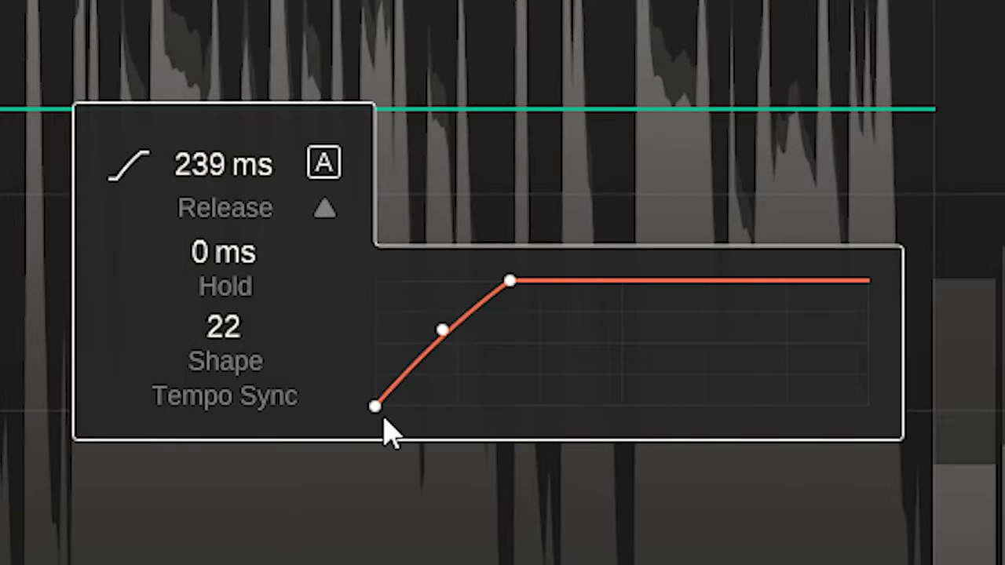
drag(375, 407, 396, 408)
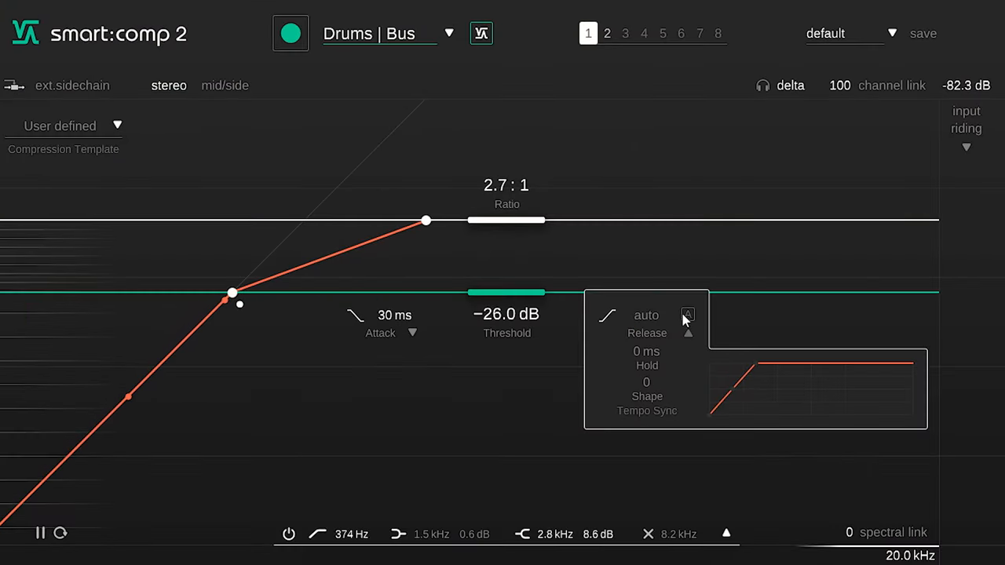
mouse_move(735, 390)
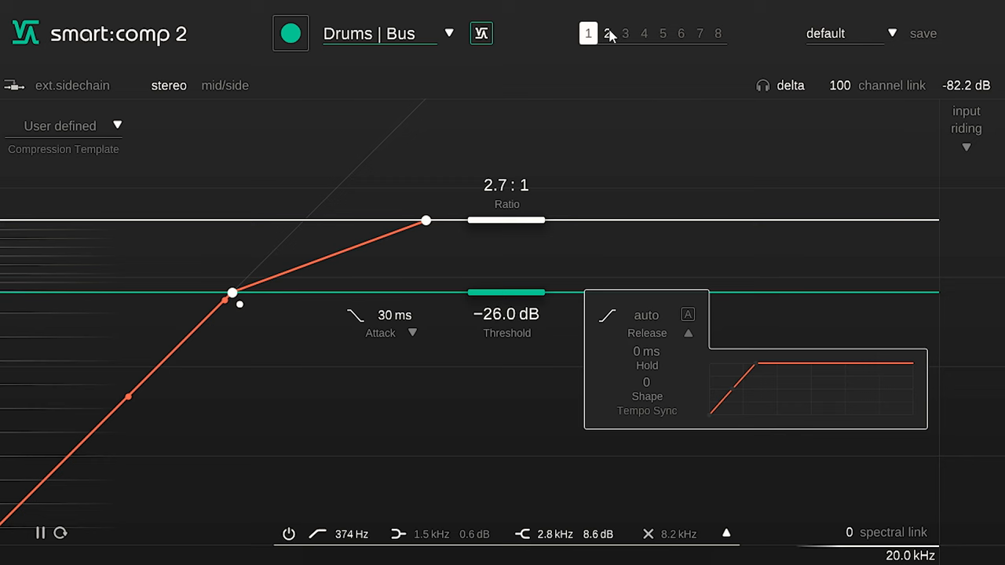
Step: Switch to the second compressor state slot
click(606, 33)
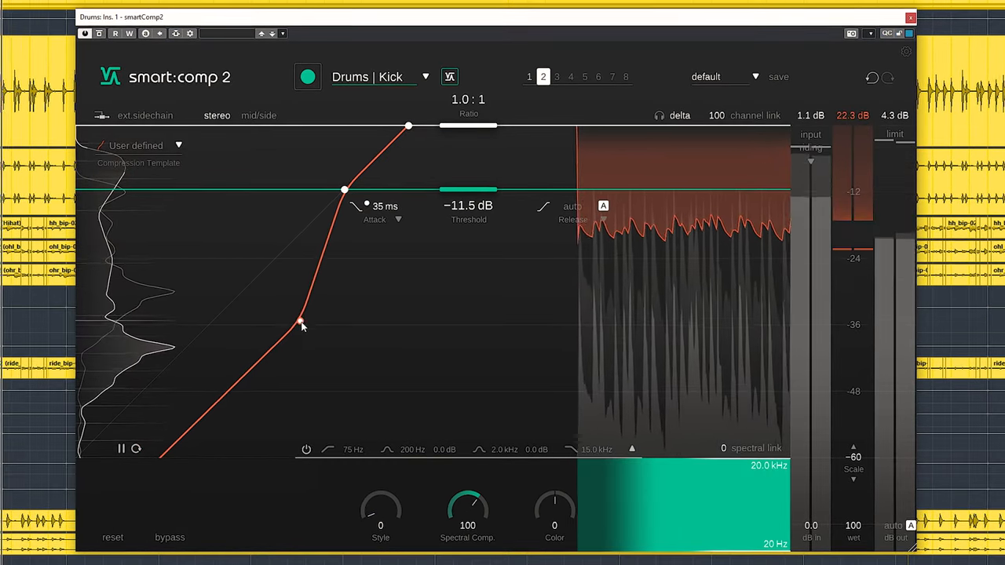
Step: Add an extra bend to the Drums | Kick transfer curve by moving its lower node
drag(302, 323, 298, 311)
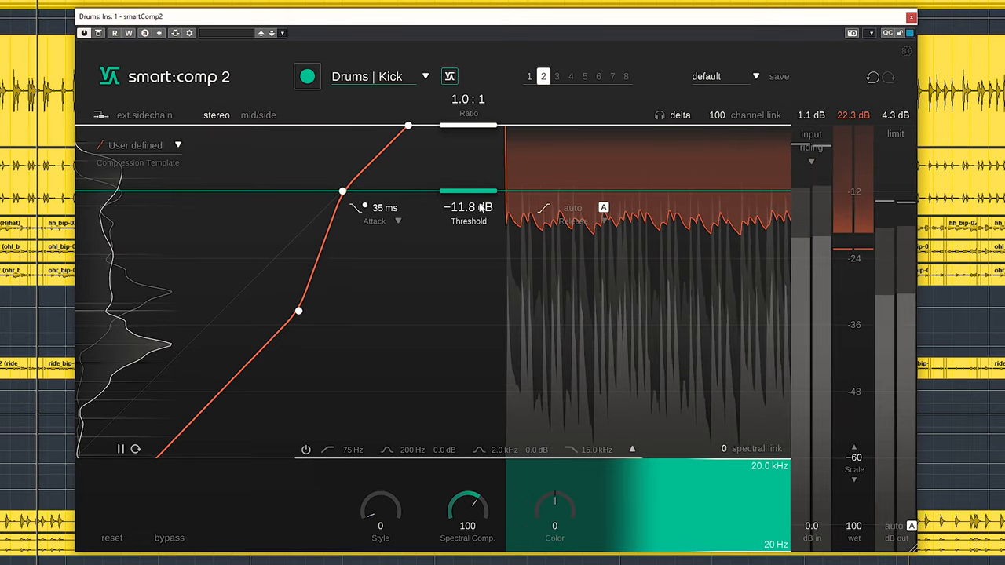
drag(342, 192, 295, 238)
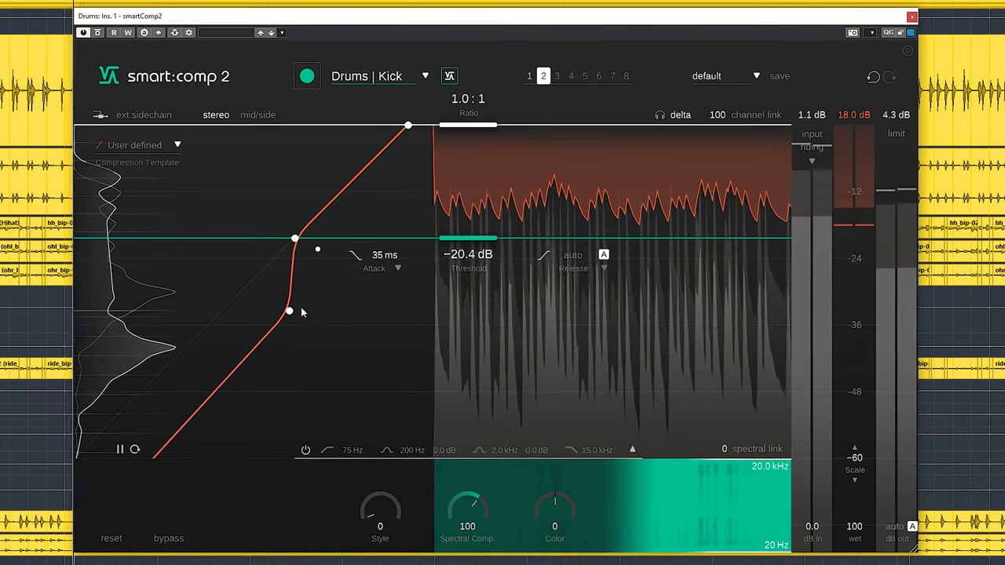
drag(288, 311, 259, 338)
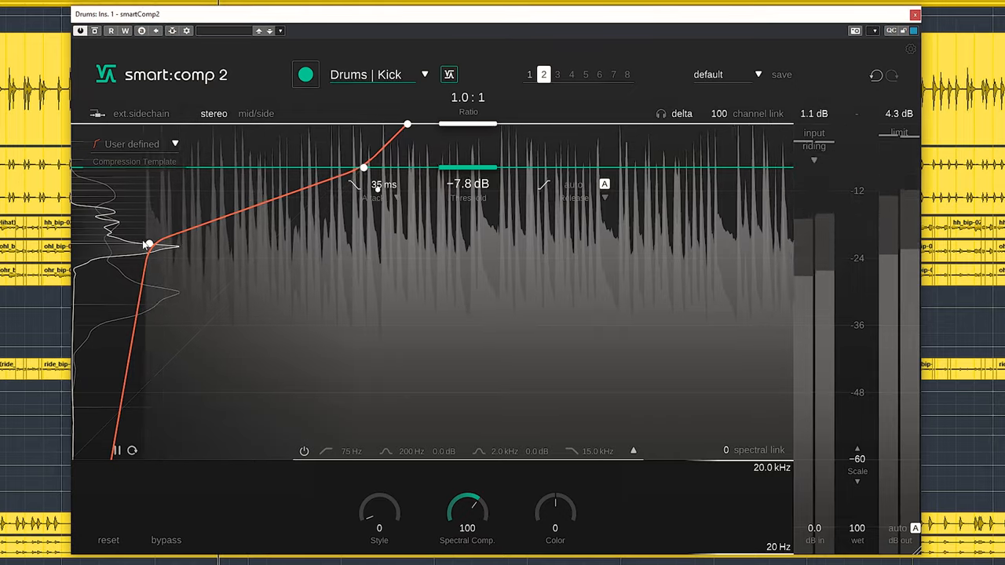
drag(148, 245, 192, 226)
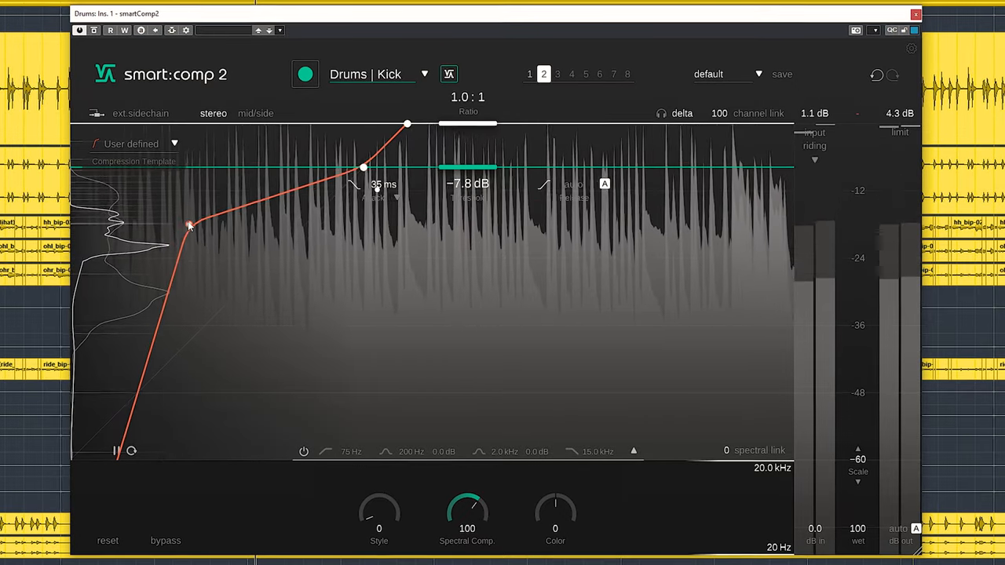
drag(188, 226, 307, 329)
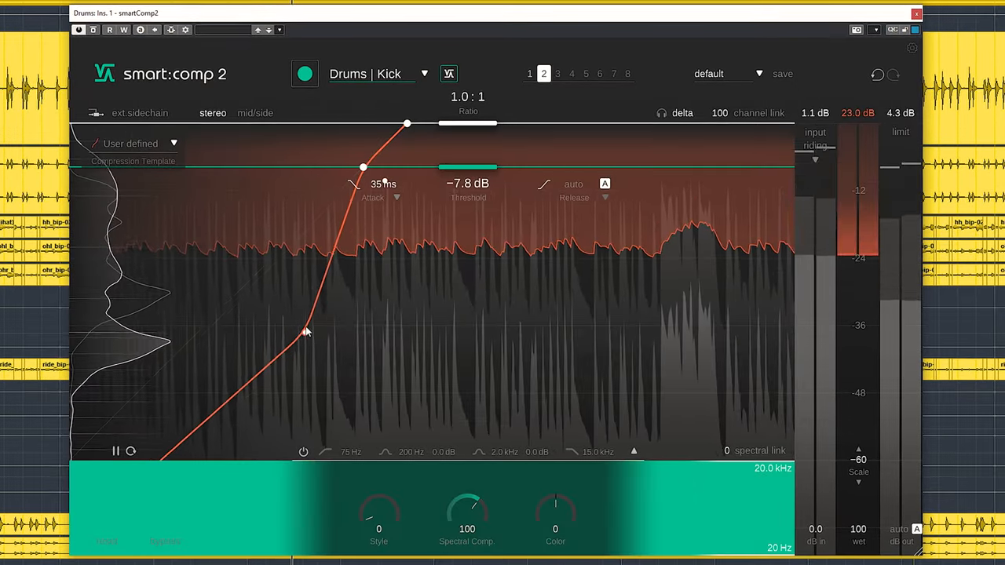
Step: Lower the Drums | Kick threshold to about −29 dB
drag(363, 167, 295, 236)
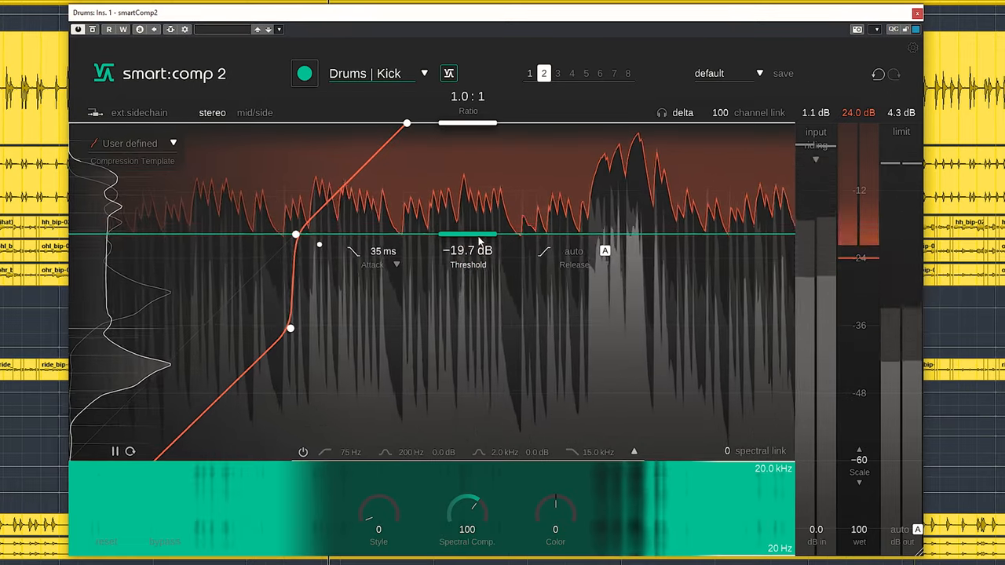
drag(468, 235, 468, 285)
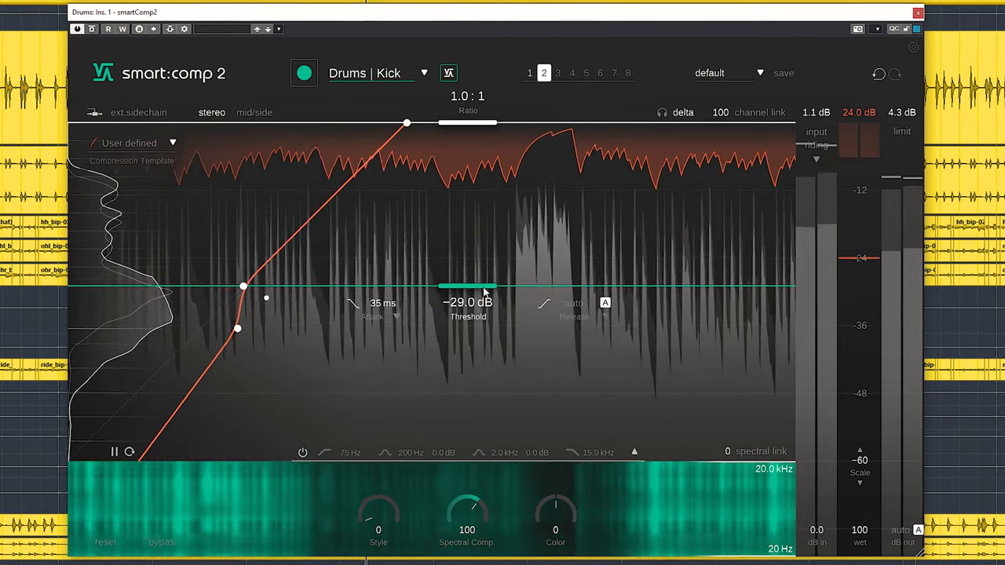
drag(468, 286, 468, 306)
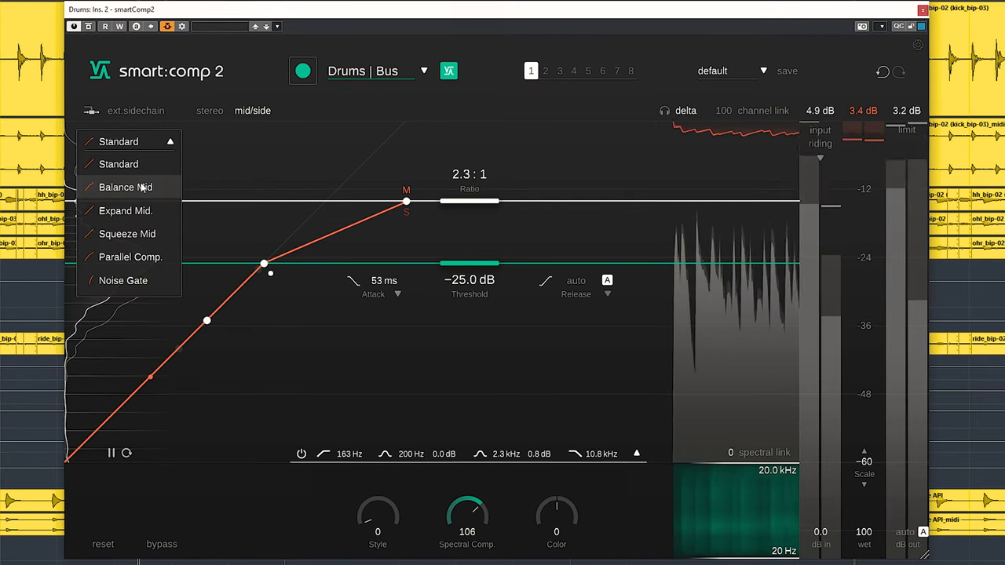
Step: Step through Balance, Expand, Squeeze and Parallel templates, landing on Noise Gate
click(126, 187)
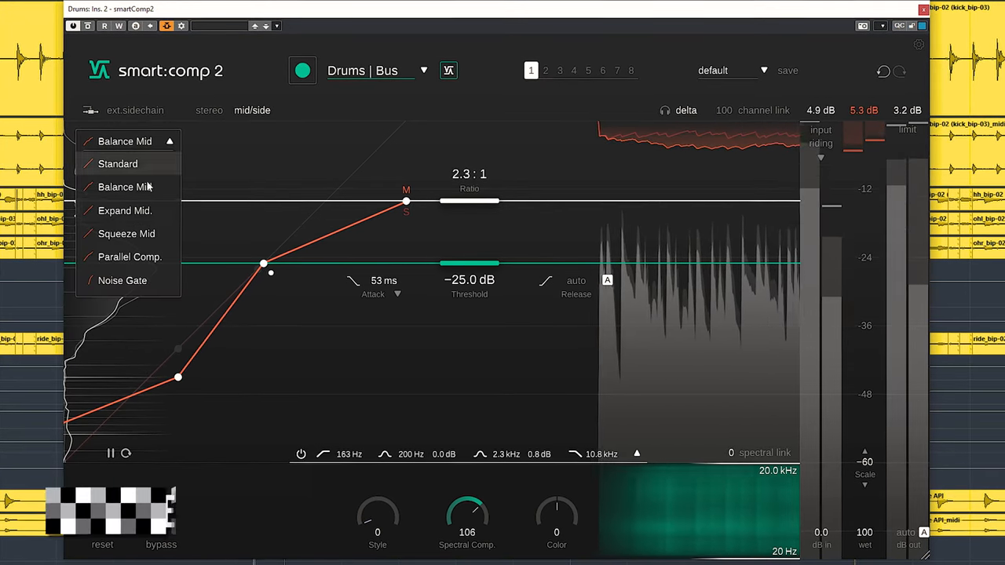
click(125, 211)
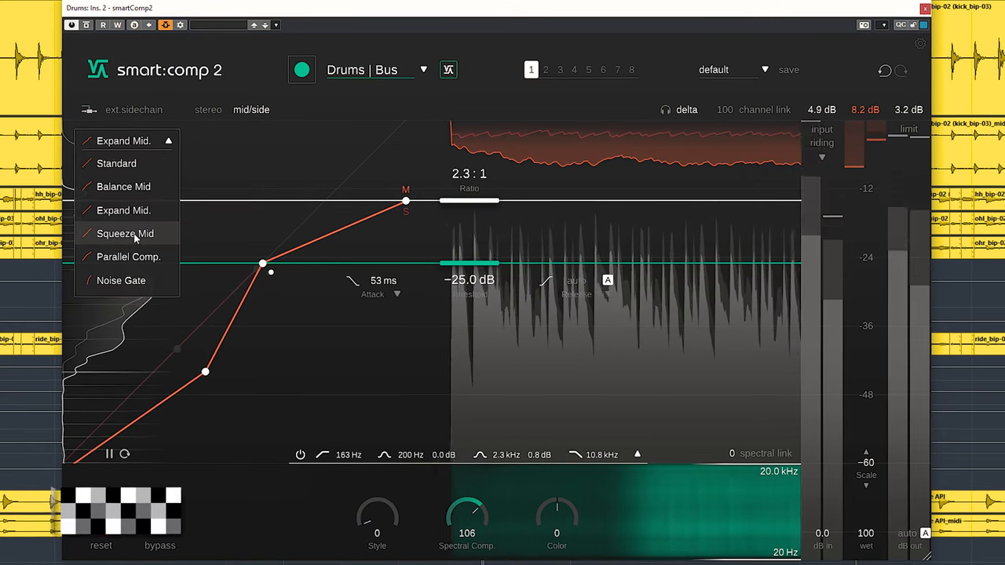
click(125, 233)
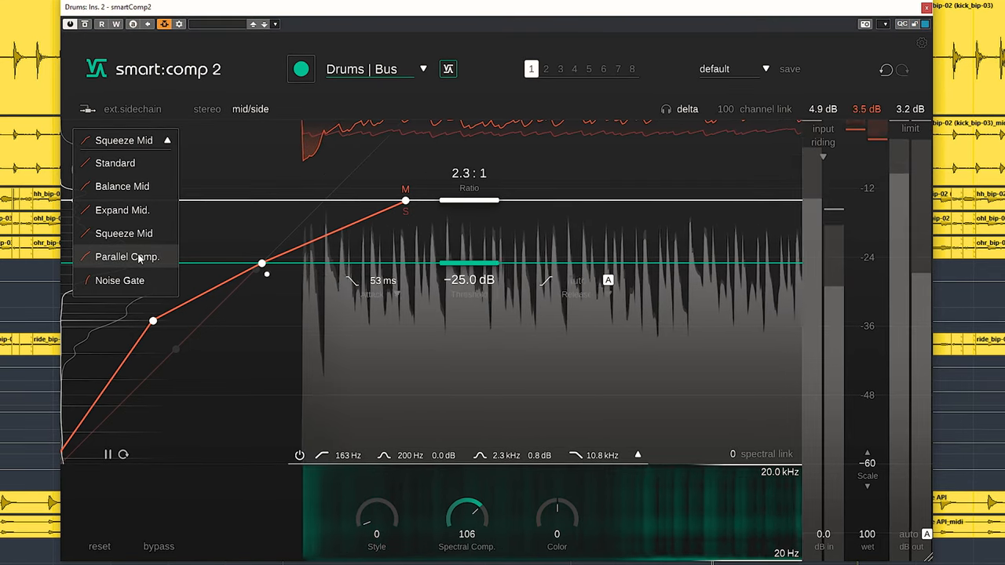
click(126, 257)
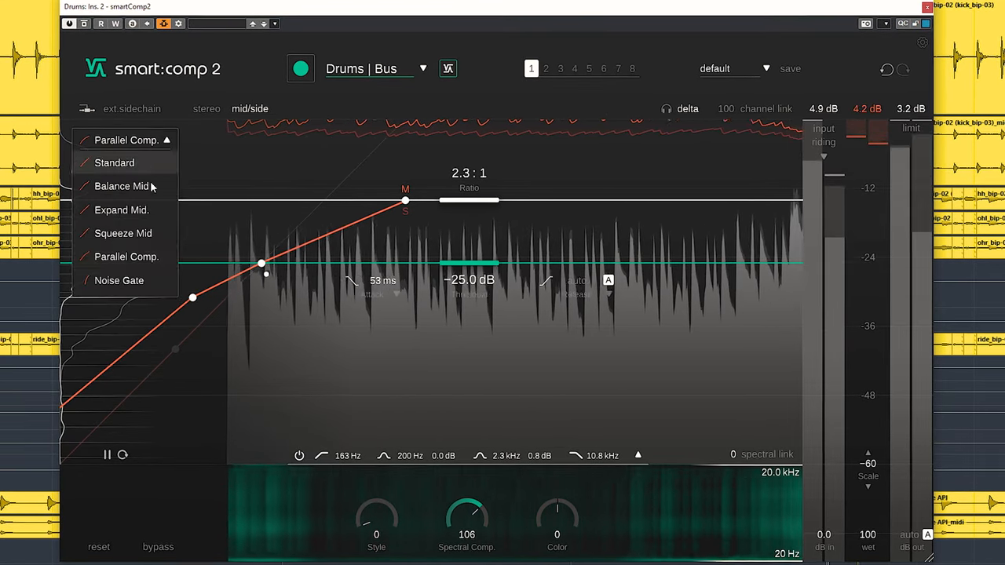
click(119, 279)
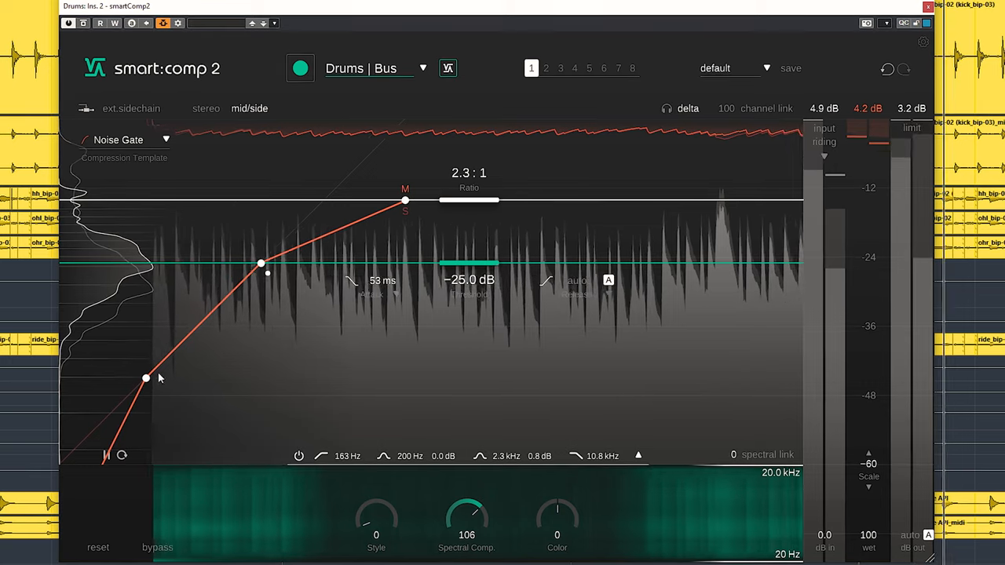
Step: Reshape the gate's lower curve node, then return to the Standard compression template
drag(144, 378, 229, 377)
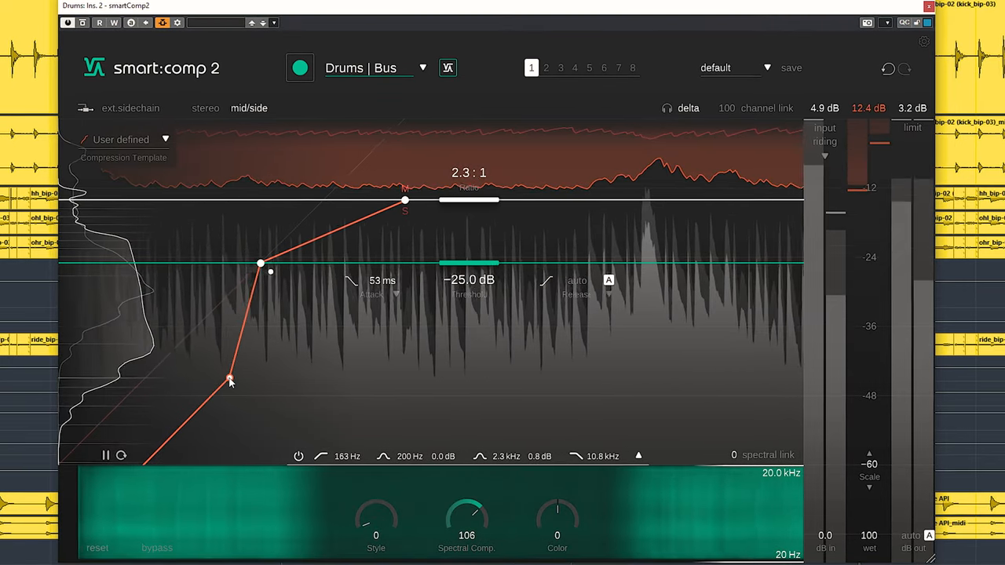
drag(228, 379, 140, 362)
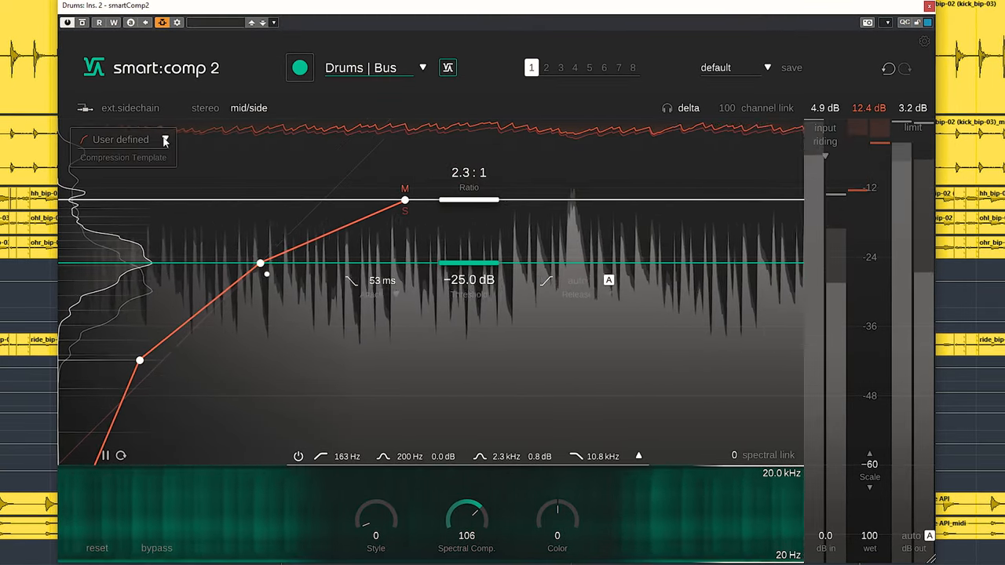
click(122, 138)
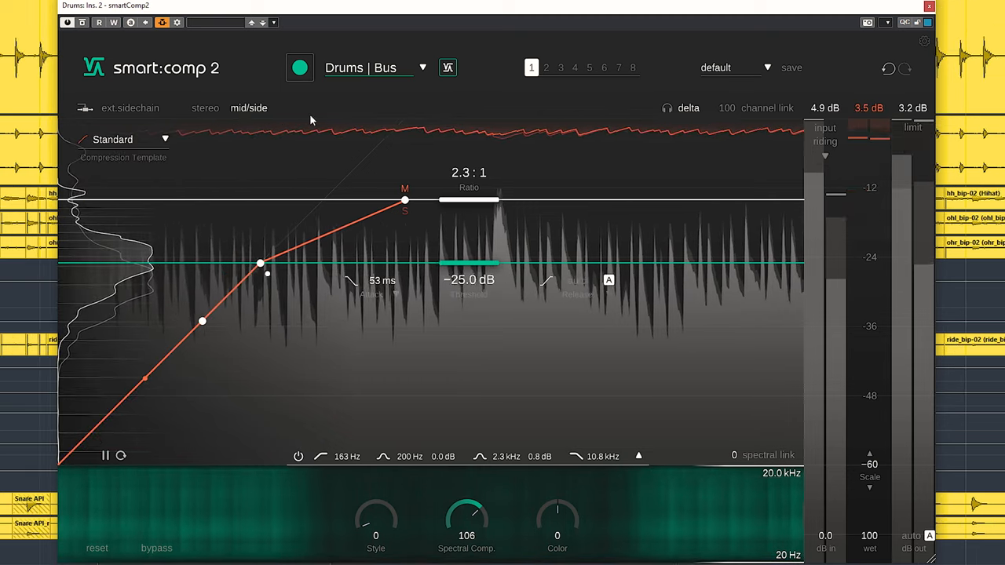
click(825, 142)
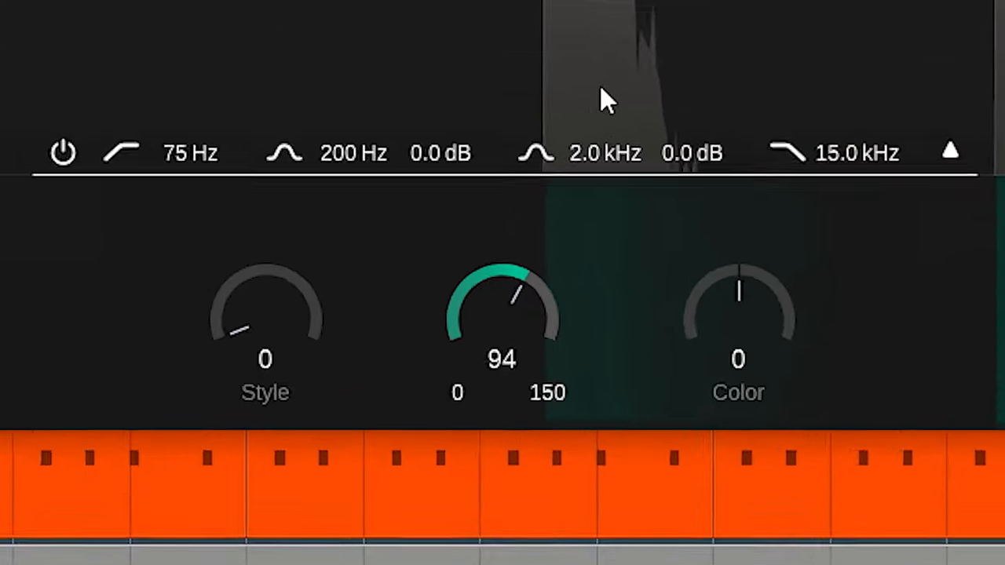
Step: Push Spectral Comp. up to its maximum of 150
drag(502, 314, 503, 275)
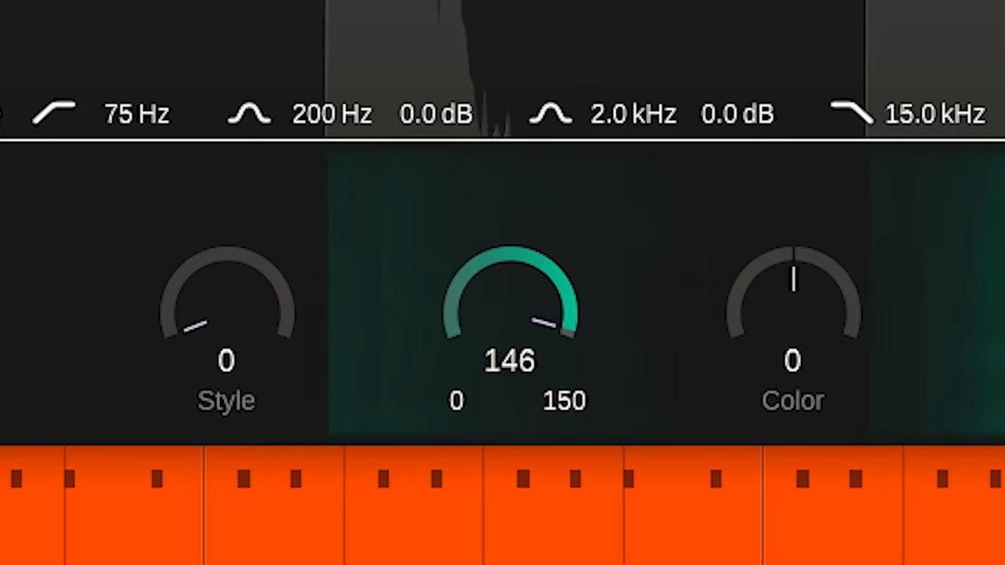
drag(511, 298, 510, 346)
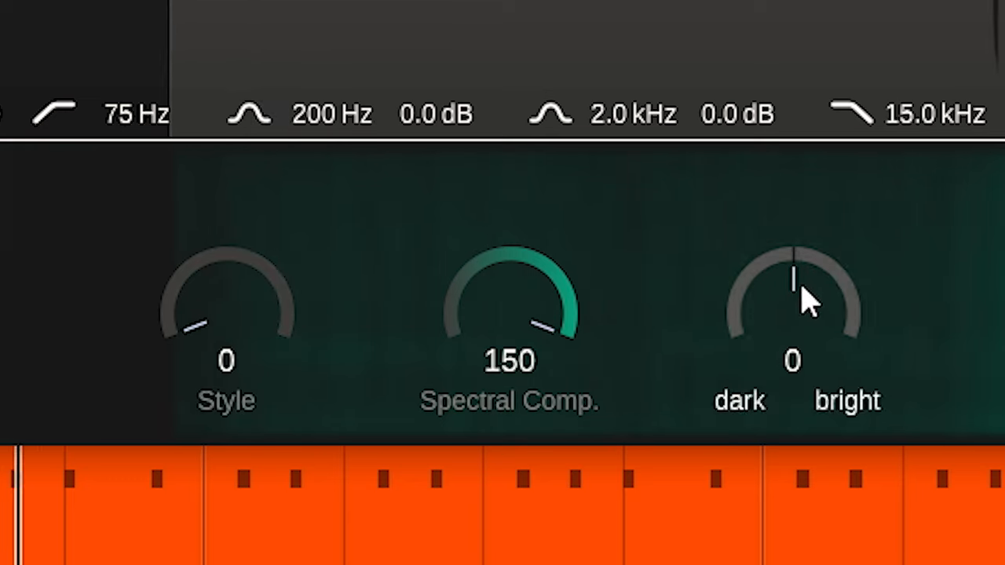
Step: Brighten the Color to 100, then settle it back at 75
drag(792, 299, 839, 196)
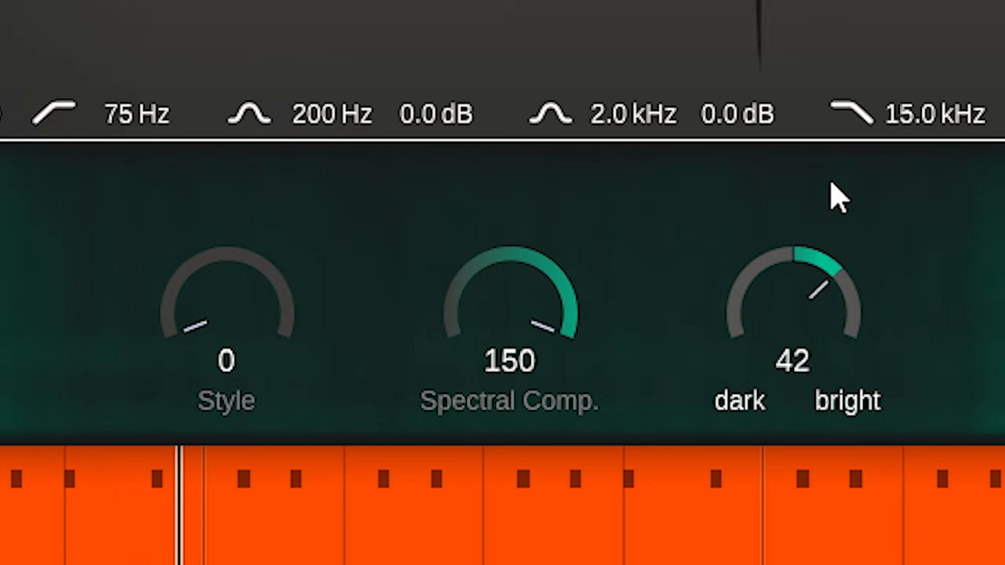
drag(792, 298, 793, 235)
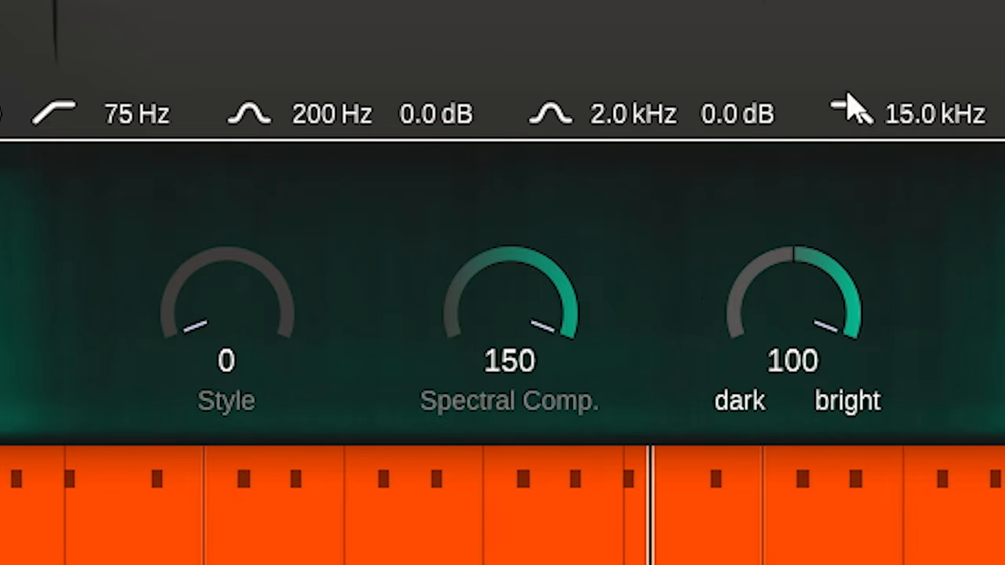
drag(793, 306, 817, 345)
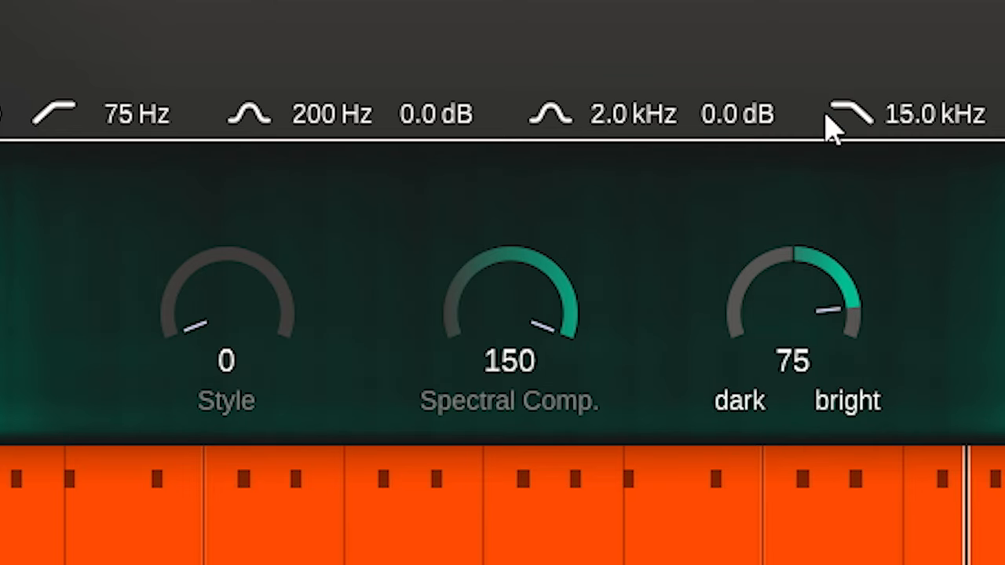
drag(793, 306, 793, 290)
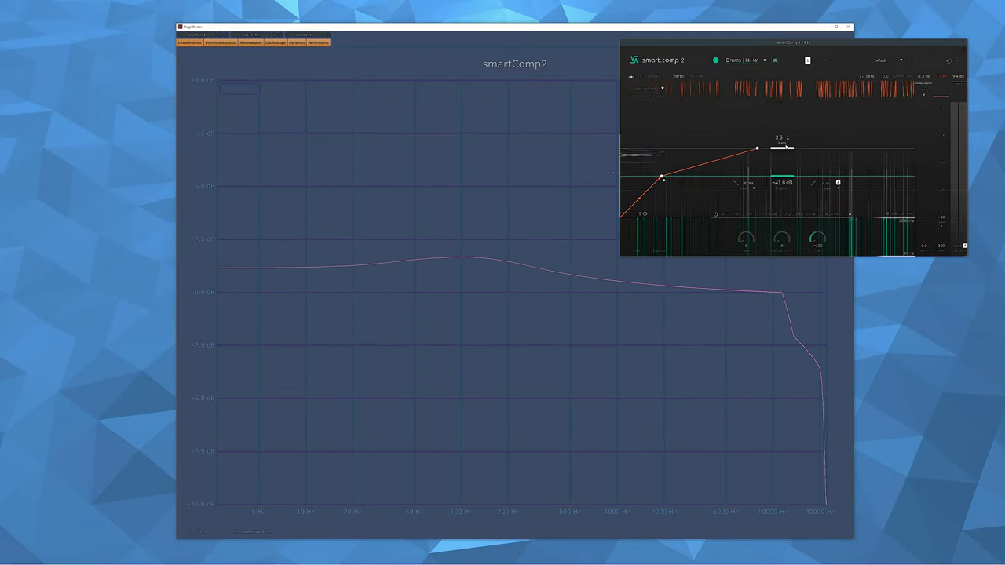
Step: Adjust the plugin window while viewing smartComp2's frequency response in Plugin Doctor
drag(755, 149, 756, 164)
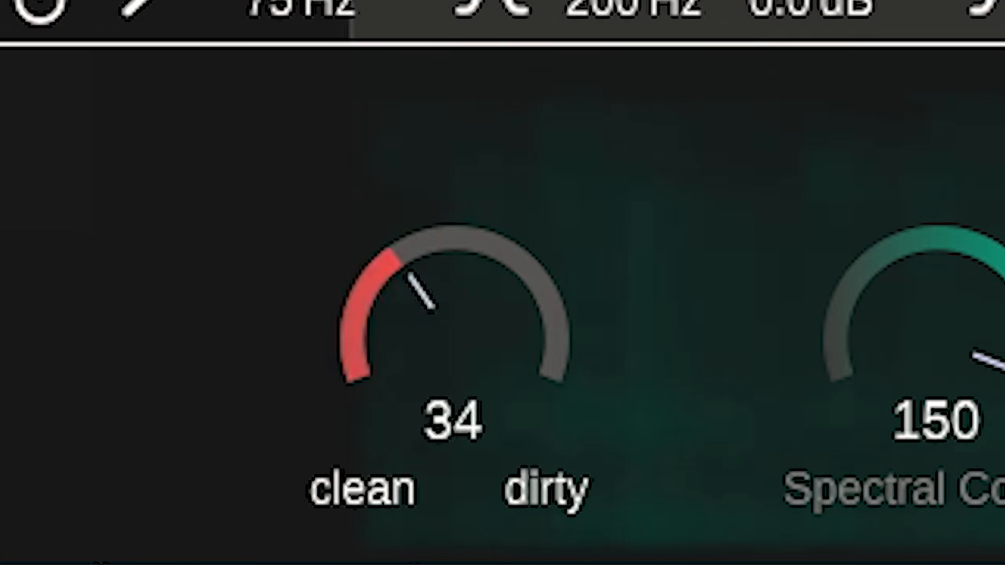
Step: Turn the Style knob toward dirty to 34
drag(423, 298, 510, 361)
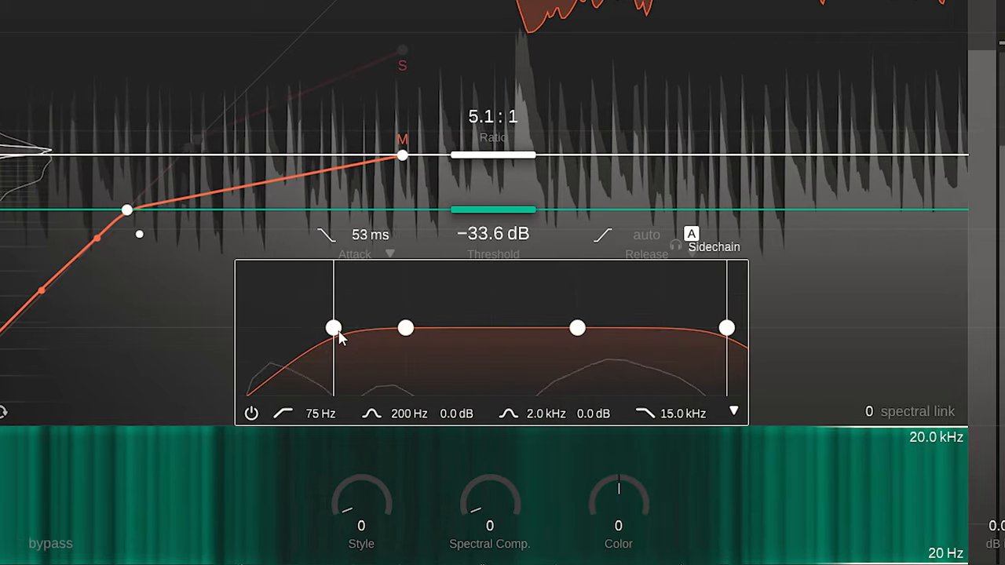
Step: Set the sidechain high-pass to 169 Hz and boost around 2.2 kHz by about 8.9 dB
drag(333, 328, 437, 328)
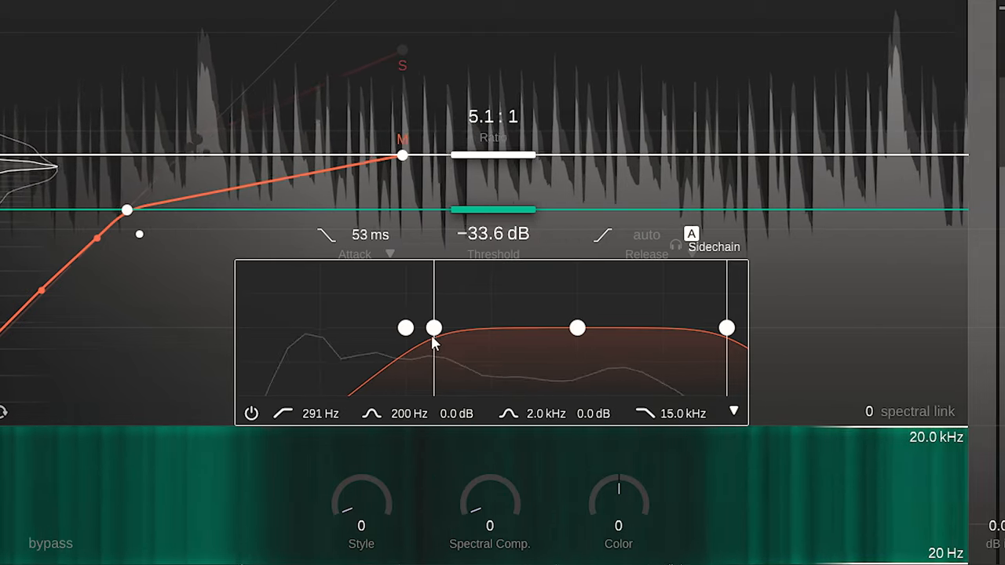
drag(433, 328, 400, 328)
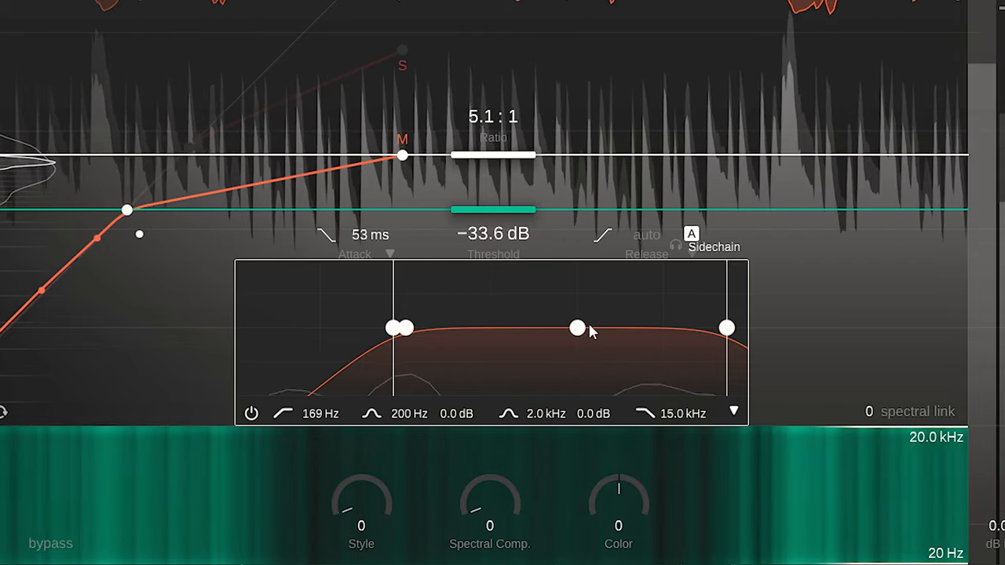
drag(577, 328, 584, 292)
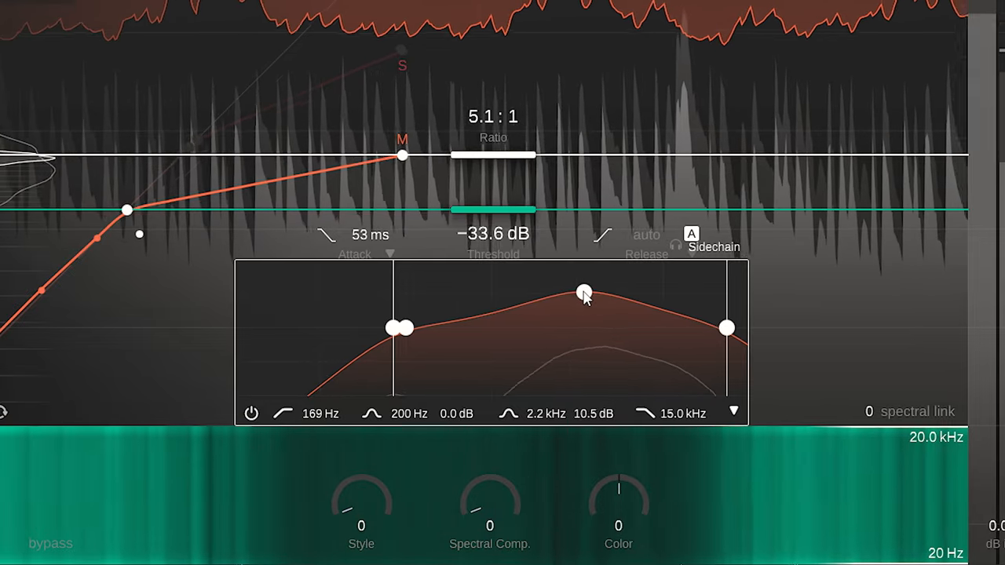
drag(584, 297, 584, 291)
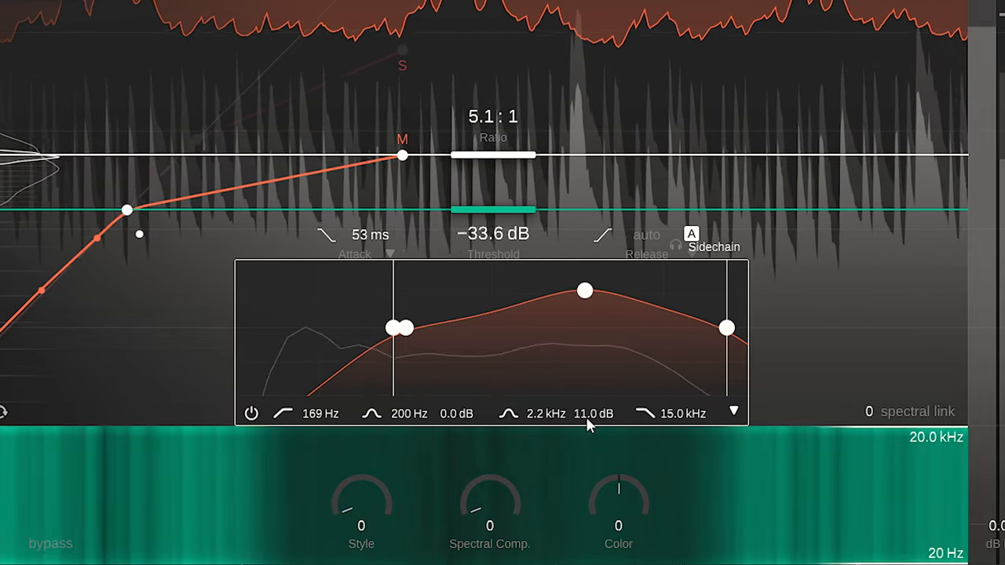
drag(584, 291, 584, 299)
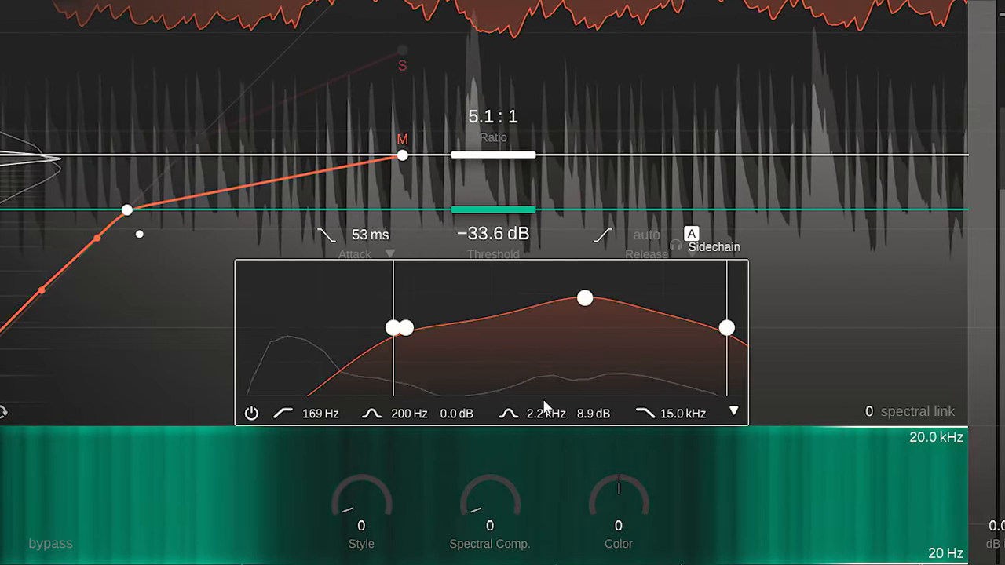
drag(584, 298, 580, 301)
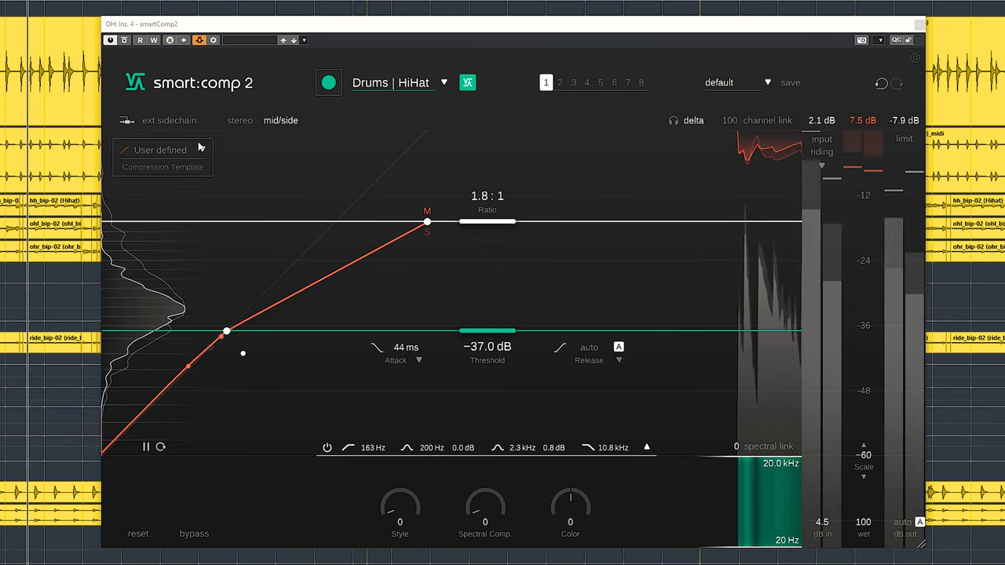
Step: Switch from the HiHat instance to the Drums | Bus compressor and set its curve node to 2.2:1 at −33.7 dB
click(157, 120)
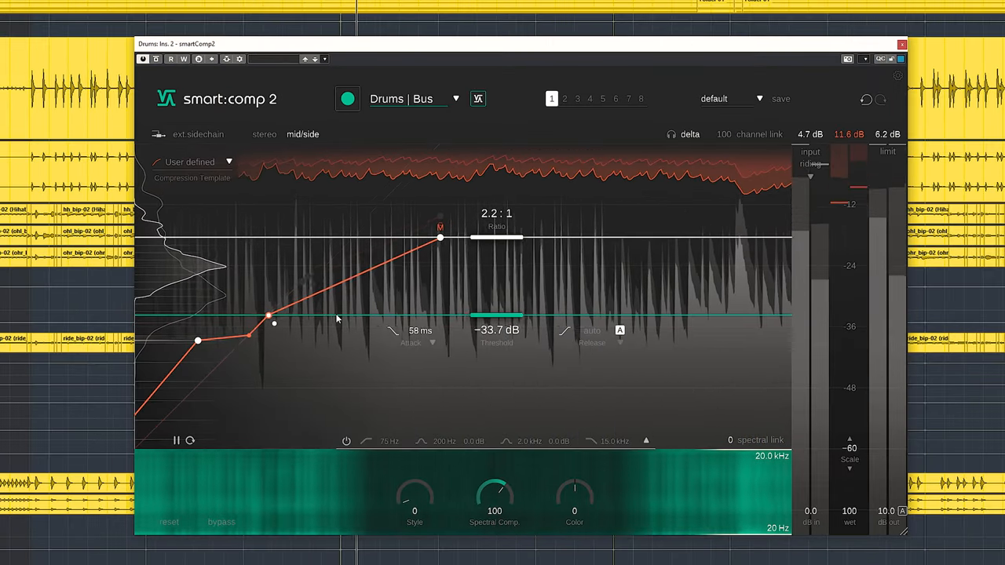
drag(273, 323, 308, 278)
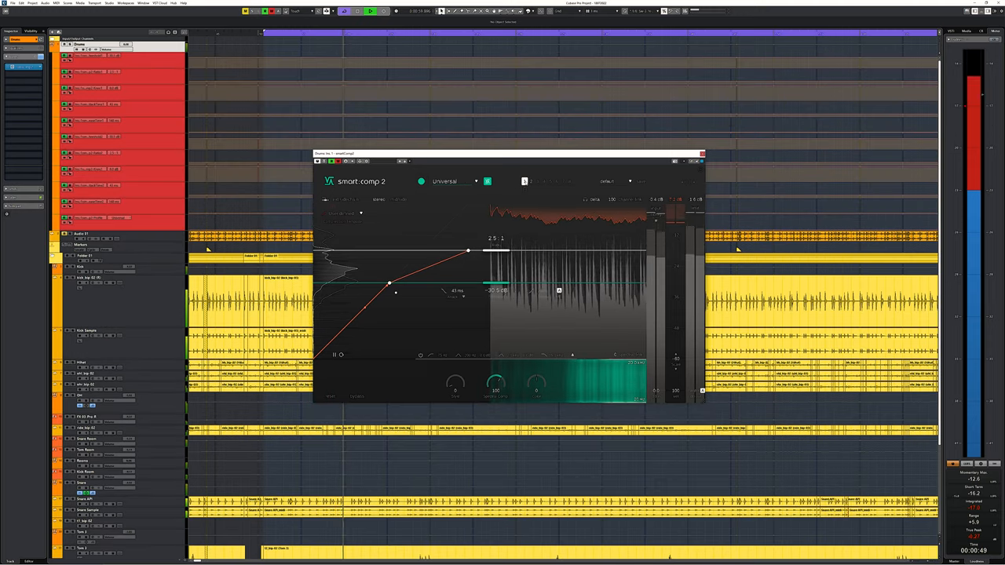
Step: Move the compressor window aside and start Cubase playback to hear the automated threshold states
drag(502, 154, 599, 207)
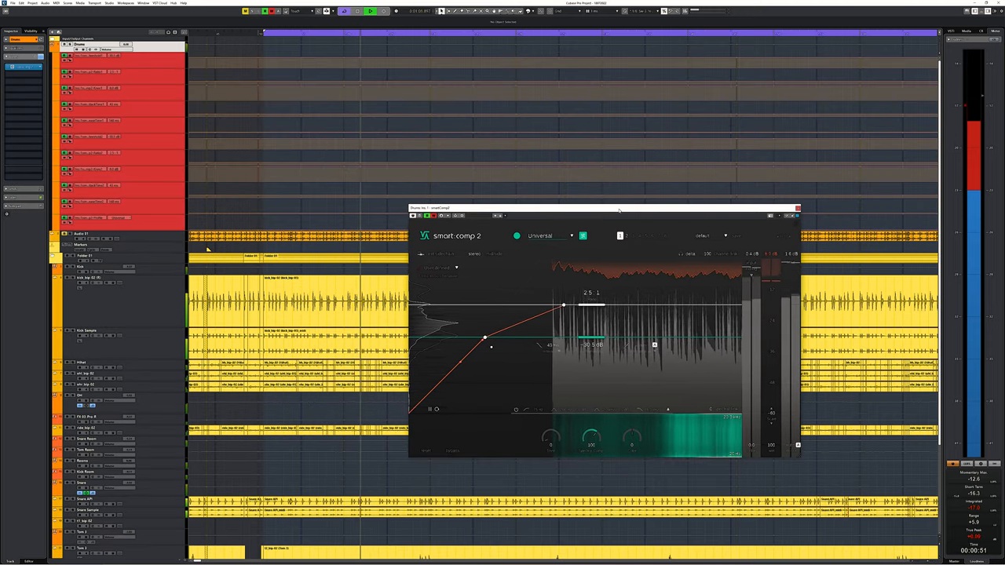
drag(605, 207, 605, 171)
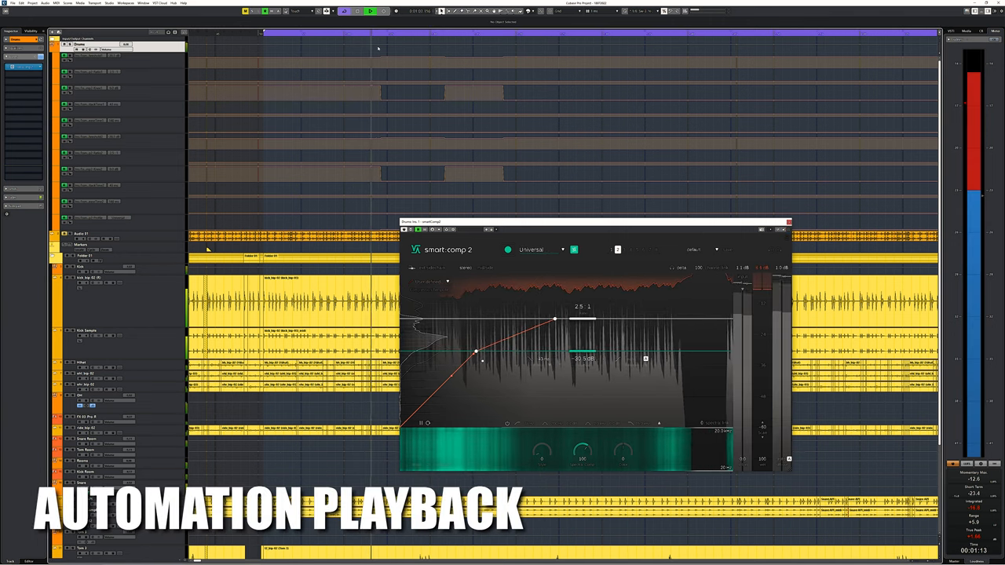
click(537, 250)
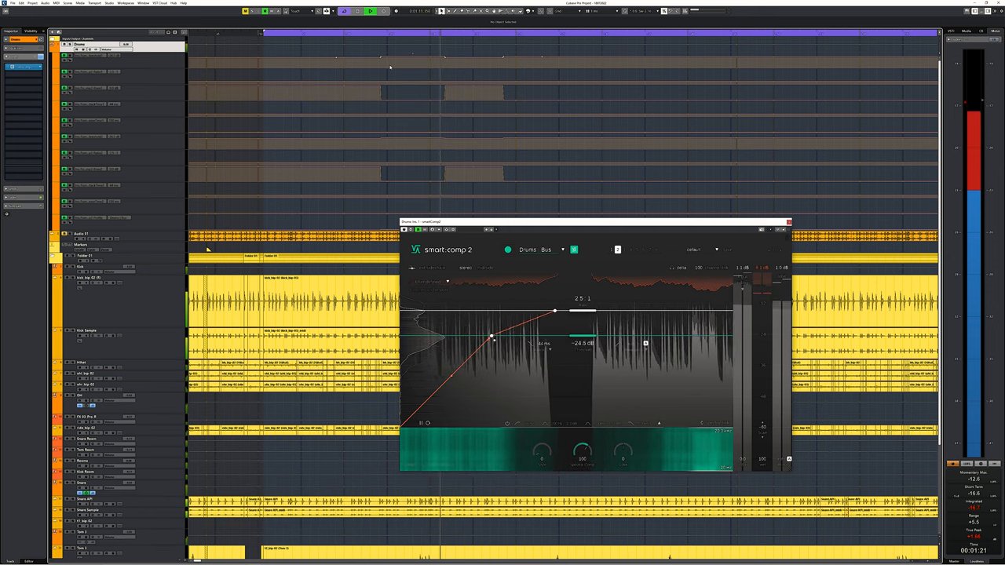
Step: Enable the sidechain EQ and raise its high-pass from 75 Hz to about 301 Hz
click(536, 250)
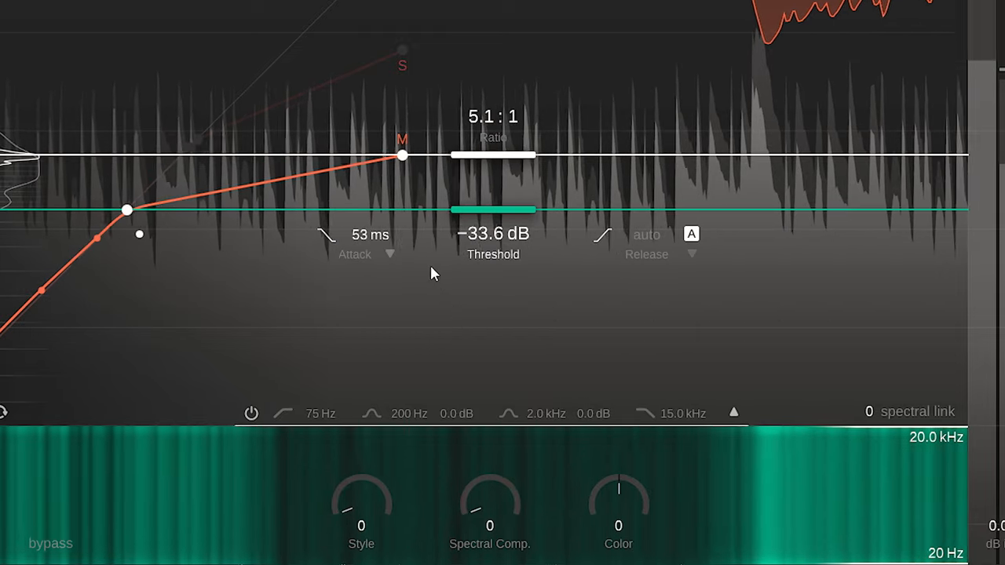
click(669, 243)
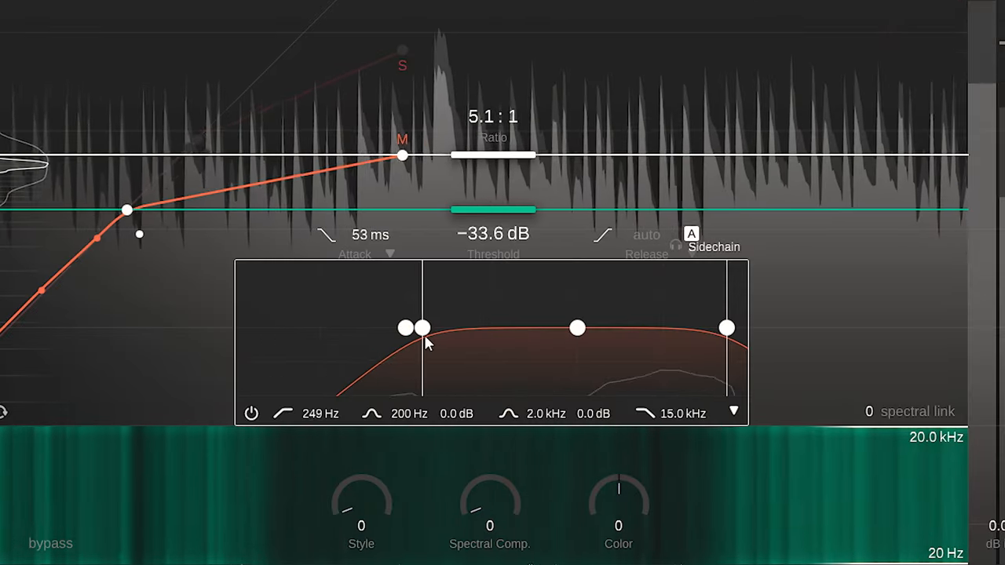
drag(415, 328, 437, 328)
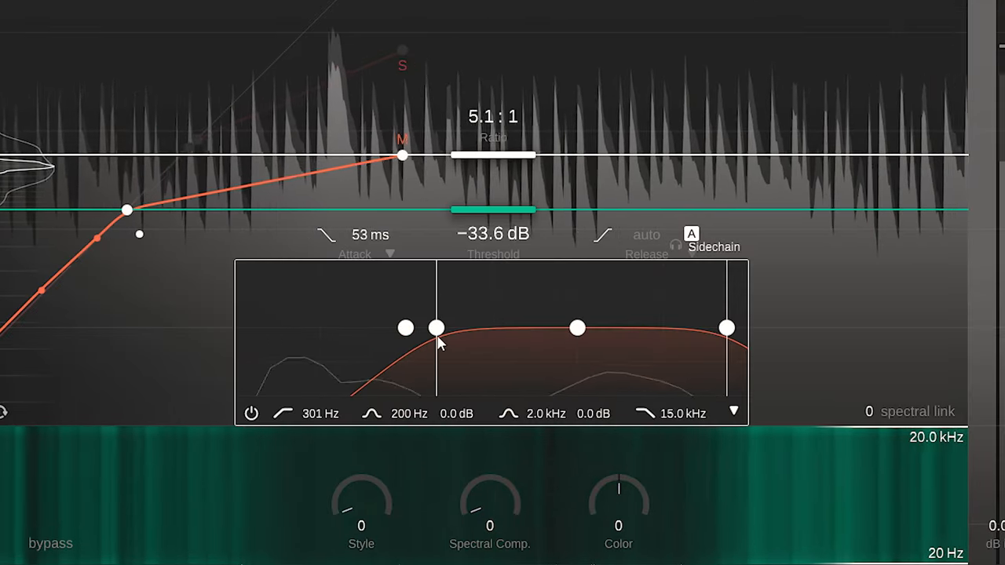